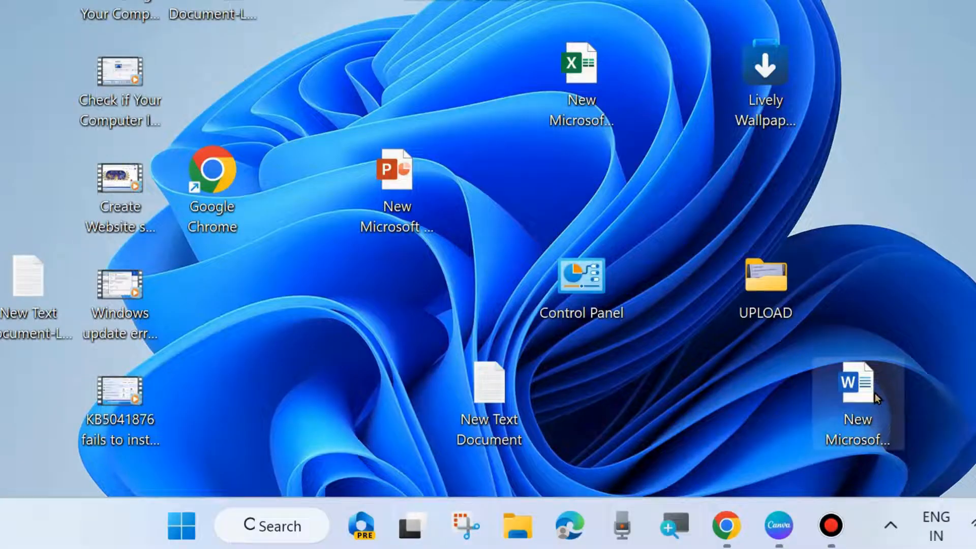
# Step: Open the desktop 'New Microsoft Word Document' file in Word
pyautogui.click(857, 399)
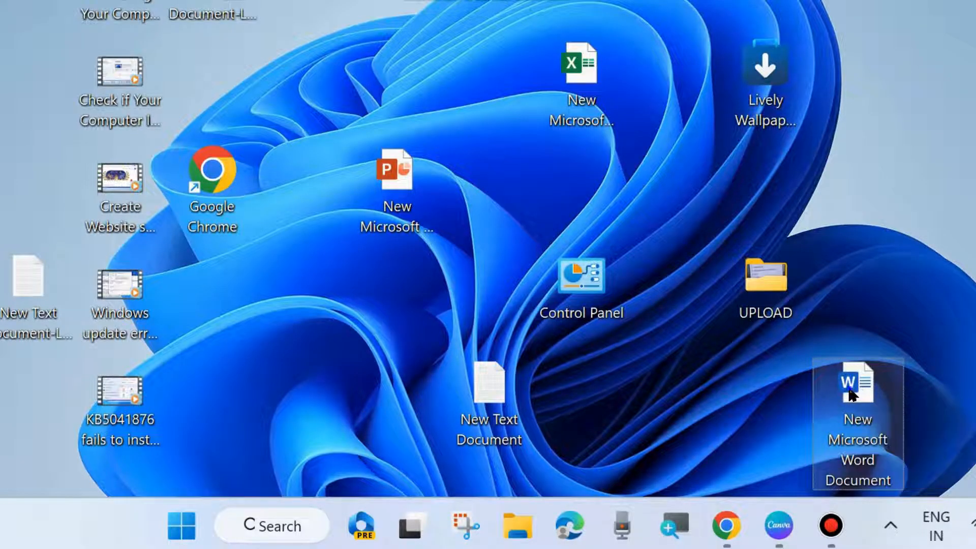
pyautogui.doubleClick(858, 423)
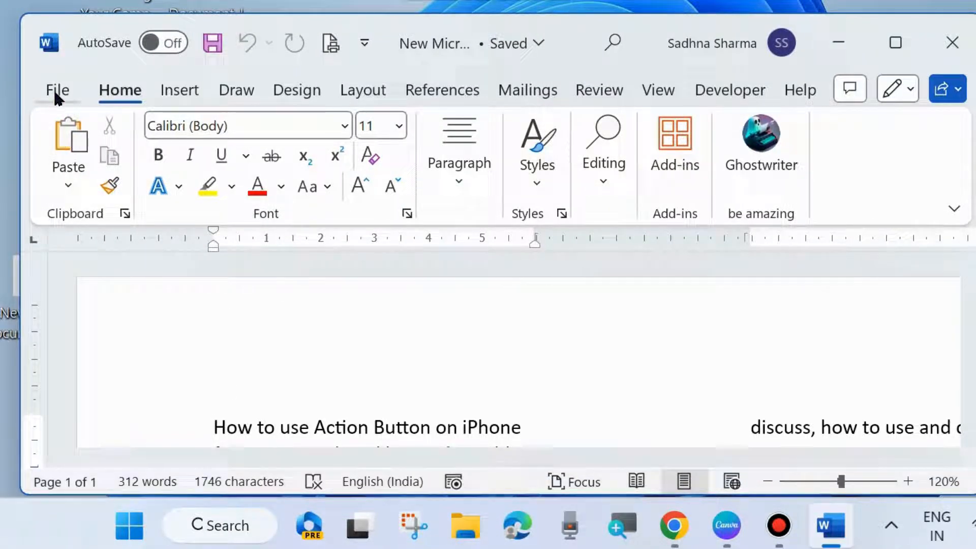
# Step: Browse File > New templates and preview 'Insert your first Table of contents'
pyautogui.click(56, 89)
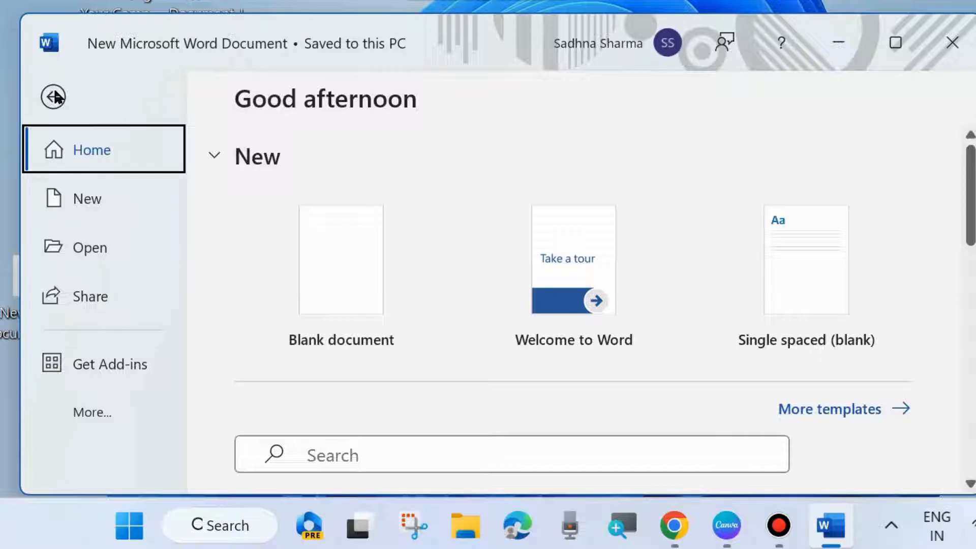
pyautogui.moveTo(81, 199)
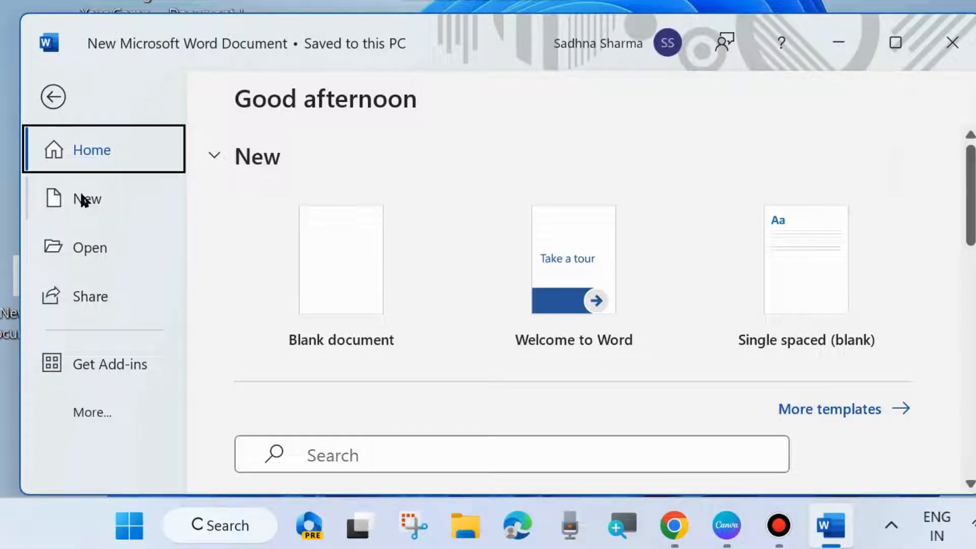
pyautogui.click(87, 199)
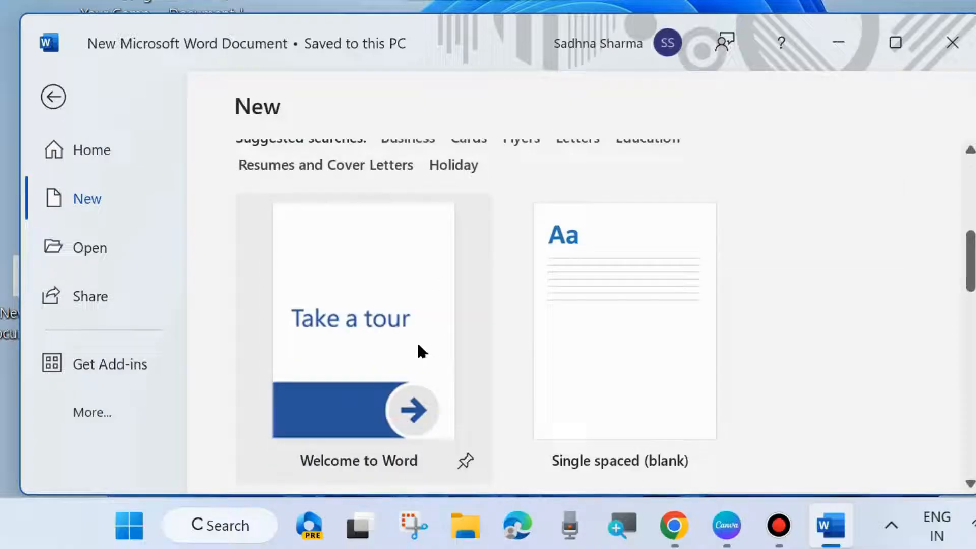
pyautogui.scroll(-3)
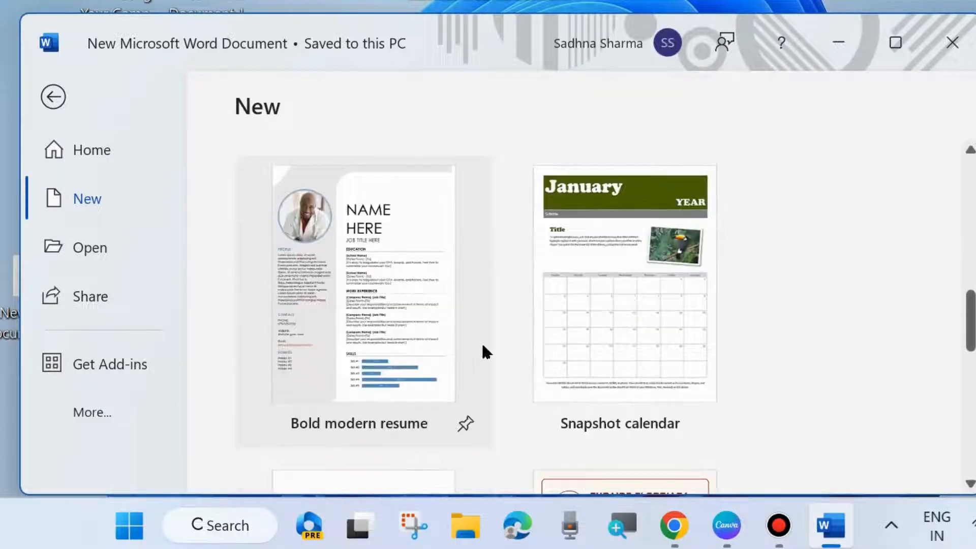
pyautogui.scroll(-3)
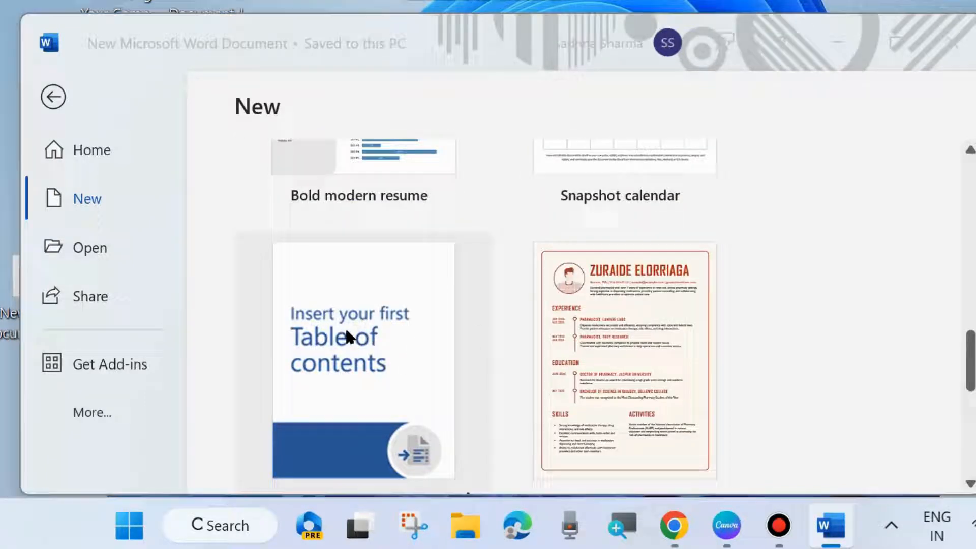
pyautogui.click(363, 357)
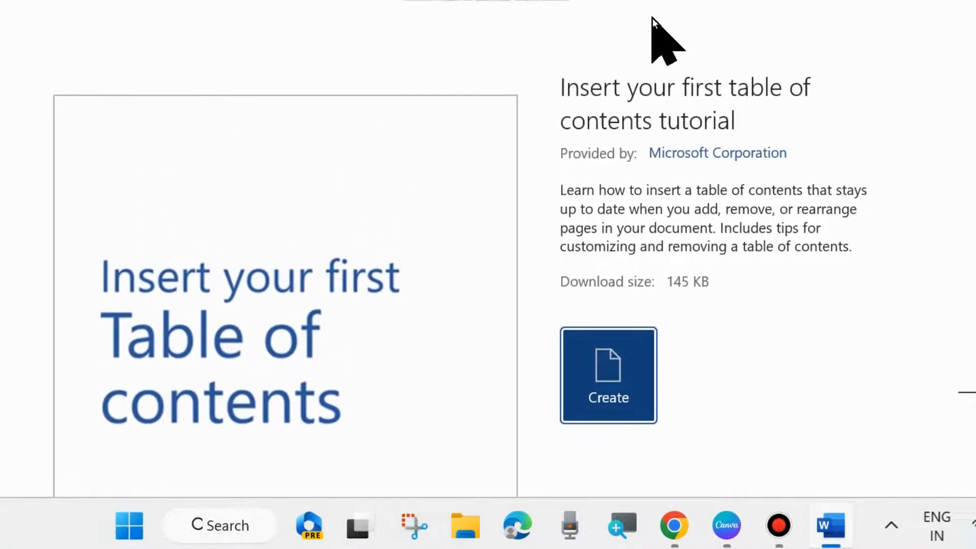
pyautogui.scroll(-3)
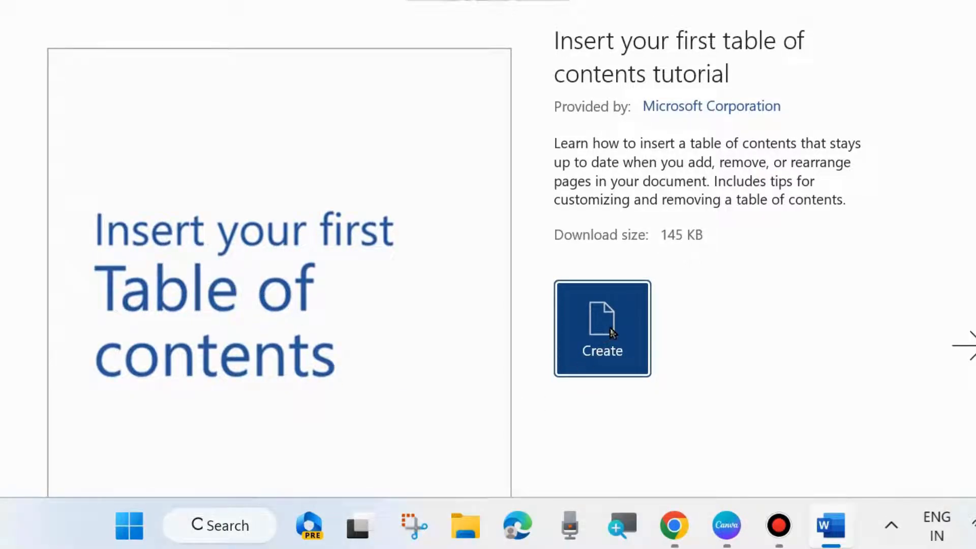
# Step: Create a document from the table of contents tutorial template, which fails to download
pyautogui.click(601, 329)
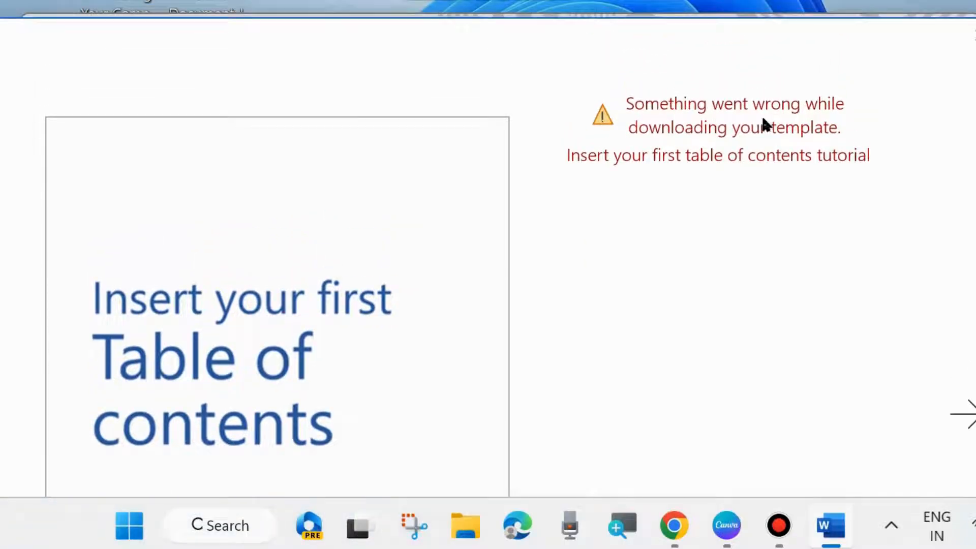
pyautogui.moveTo(812, 142)
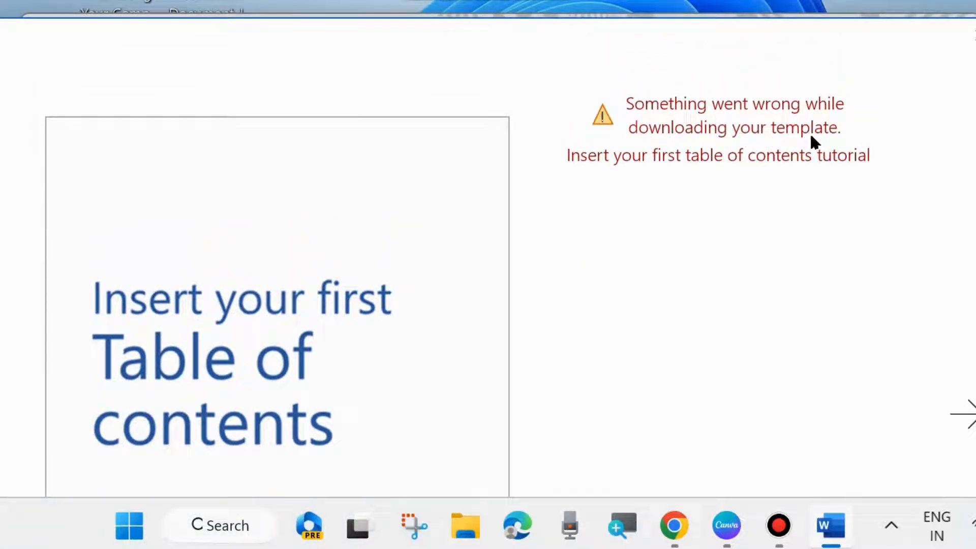
pyautogui.moveTo(856, 172)
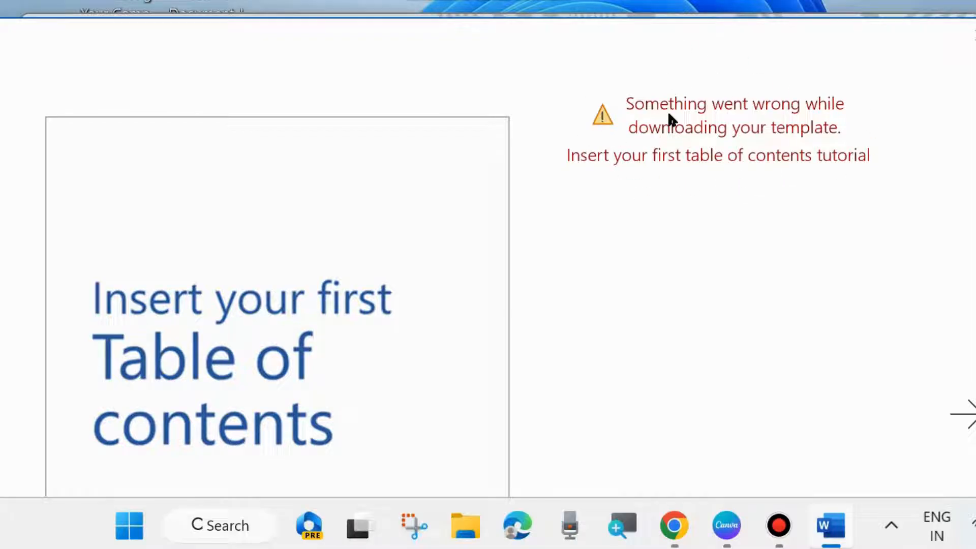
pyautogui.moveTo(738, 150)
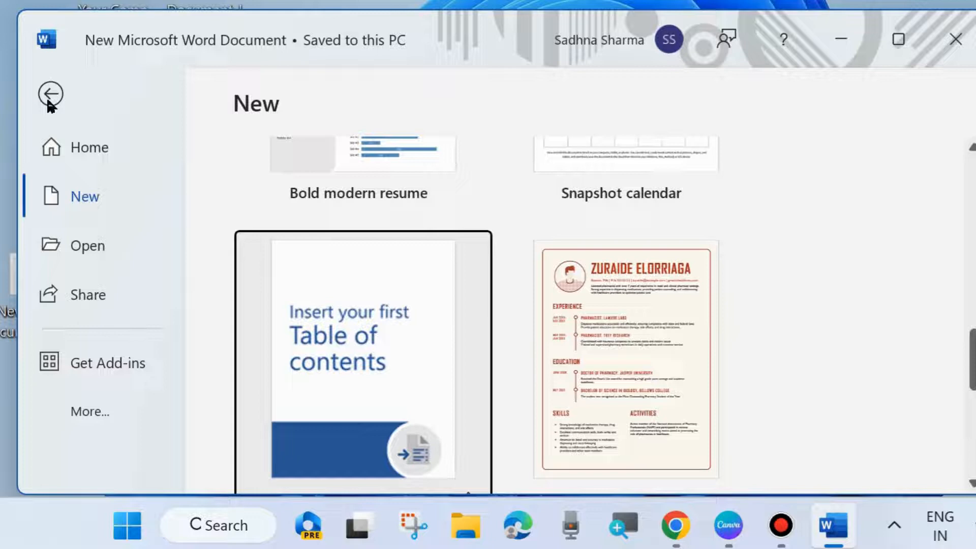
# Step: Go to the File > Account page and scroll down to product information
pyautogui.click(50, 94)
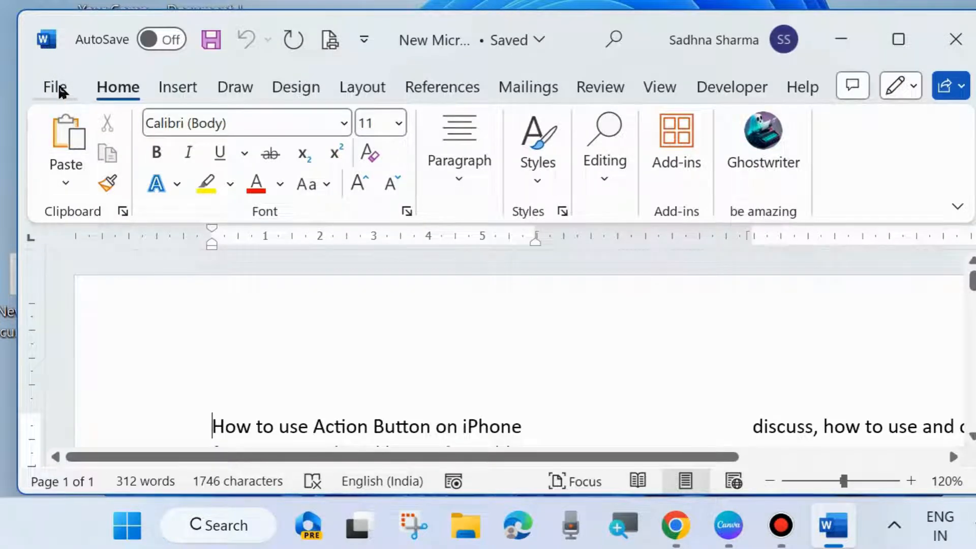
pyautogui.click(55, 87)
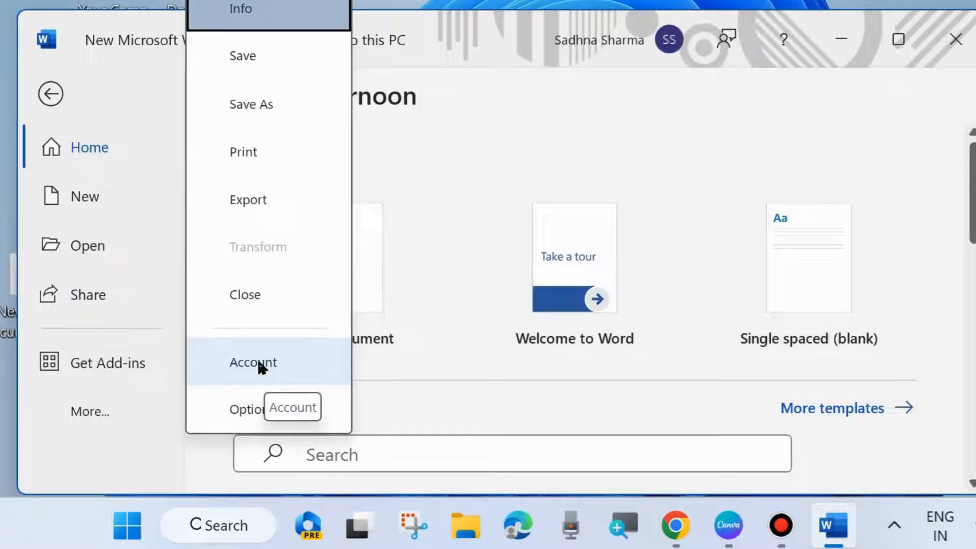
pyautogui.click(253, 362)
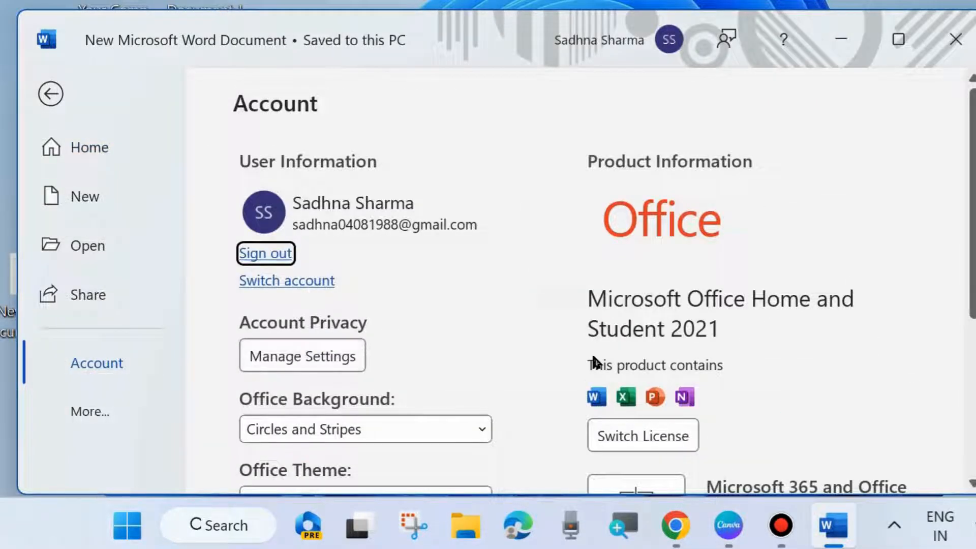
pyautogui.scroll(-3)
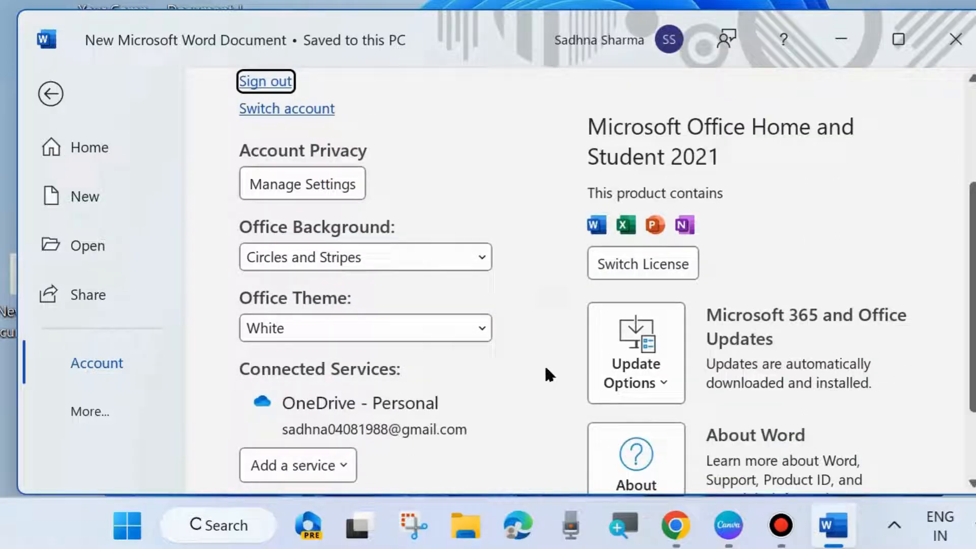
pyautogui.scroll(-3)
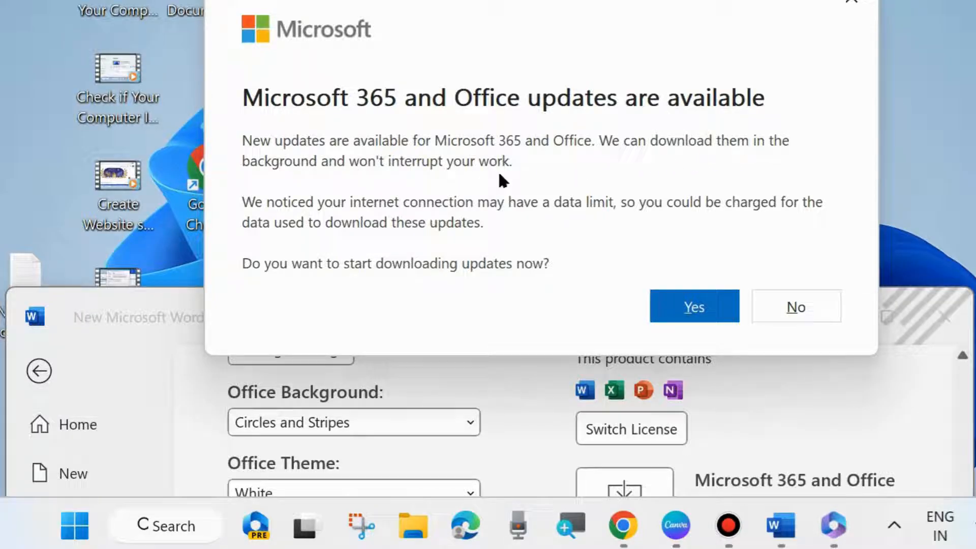
pyautogui.moveTo(435, 286)
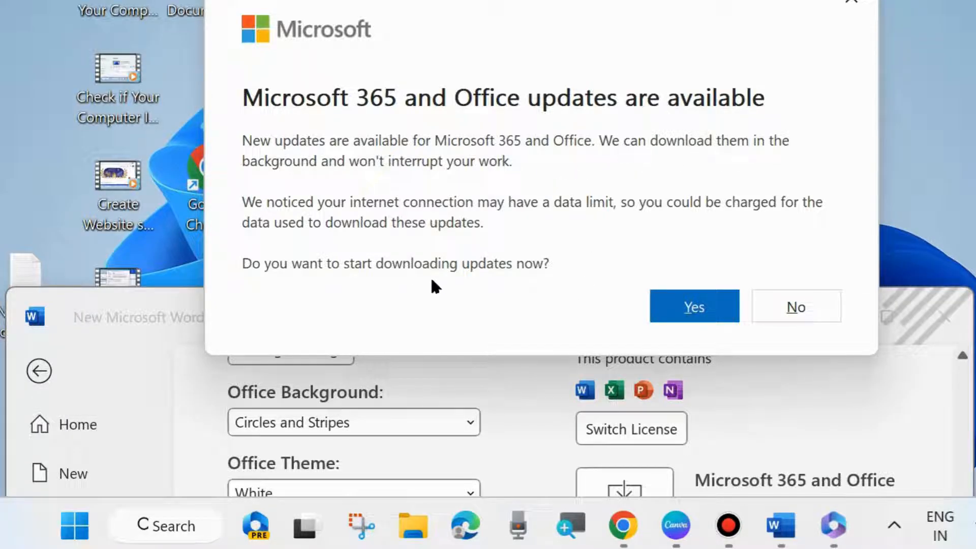
# Step: Accept downloading the Office updates and let Word close to apply them
pyautogui.click(693, 306)
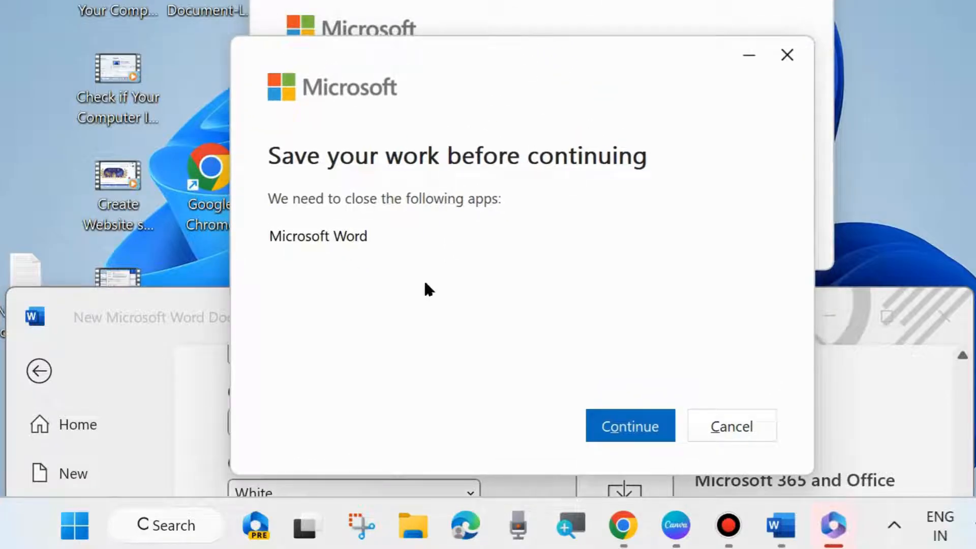
pyautogui.click(629, 427)
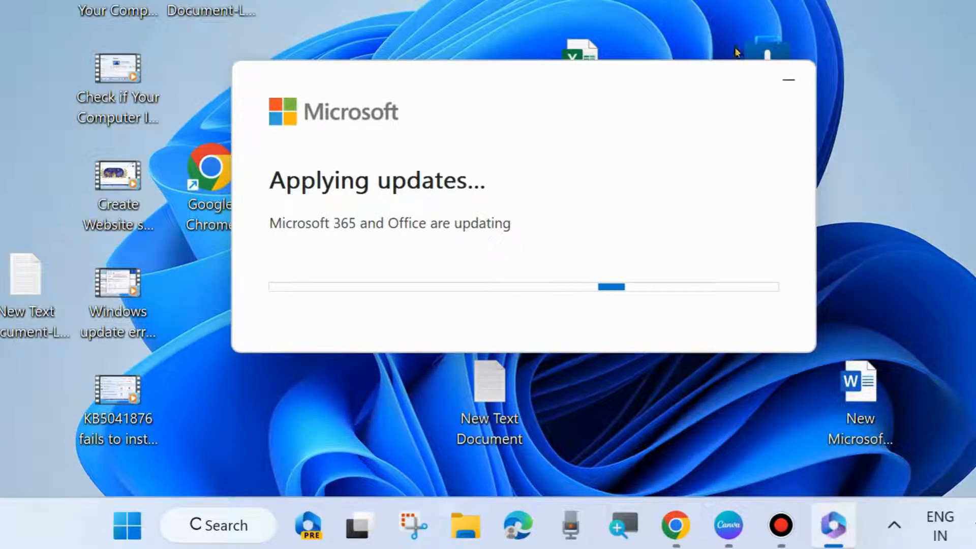
pyautogui.click(788, 79)
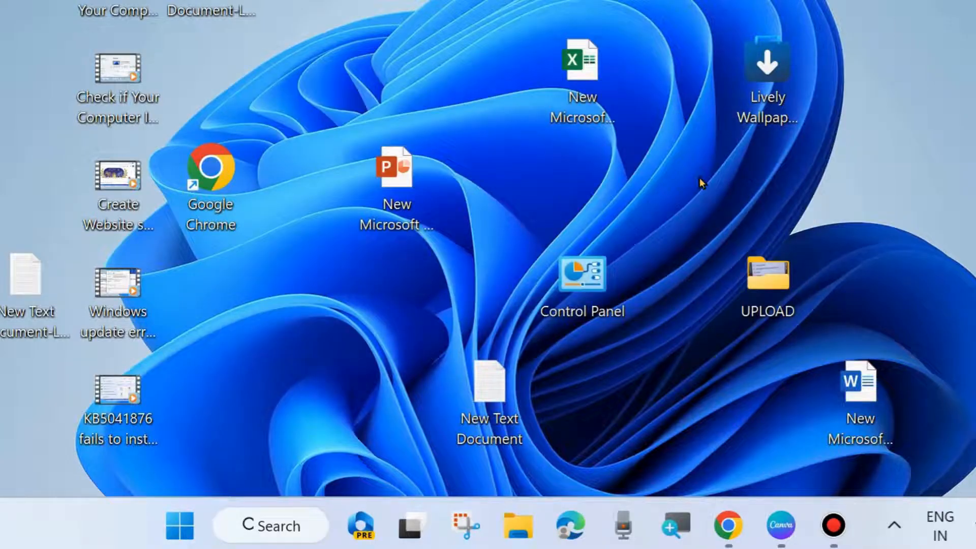
pyautogui.moveTo(879, 324)
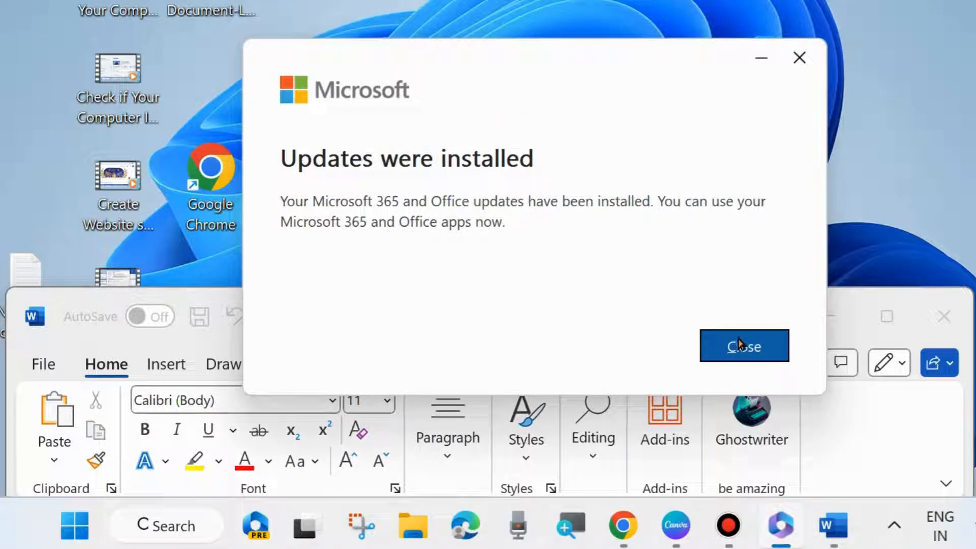
# Step: Dismiss the 'Updates were installed' notice and close the reopened Word window
pyautogui.click(743, 346)
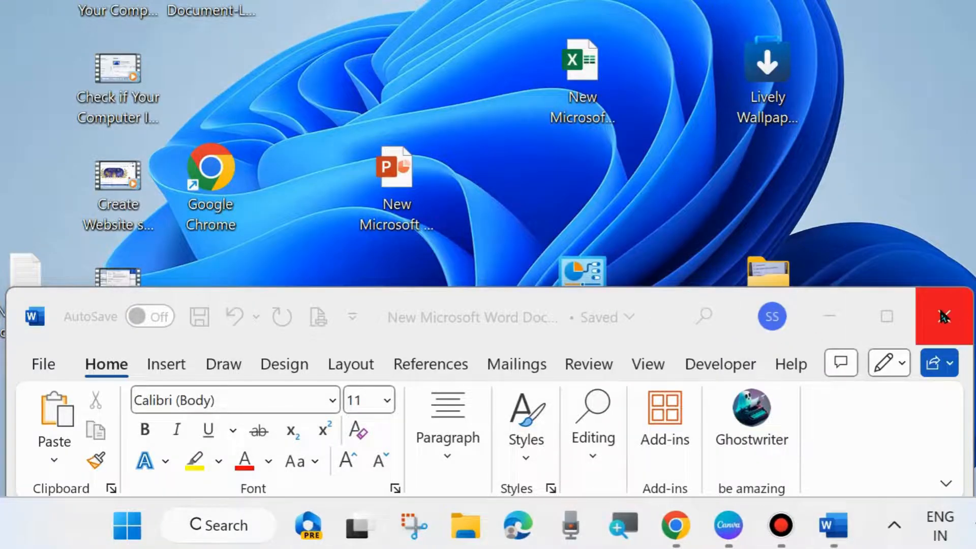
pyautogui.click(942, 316)
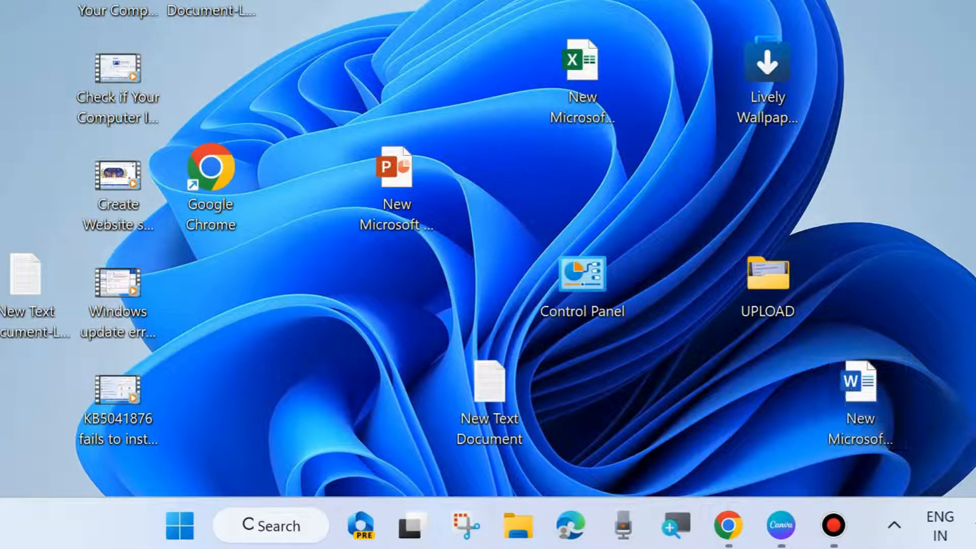
pyautogui.moveTo(771, 400)
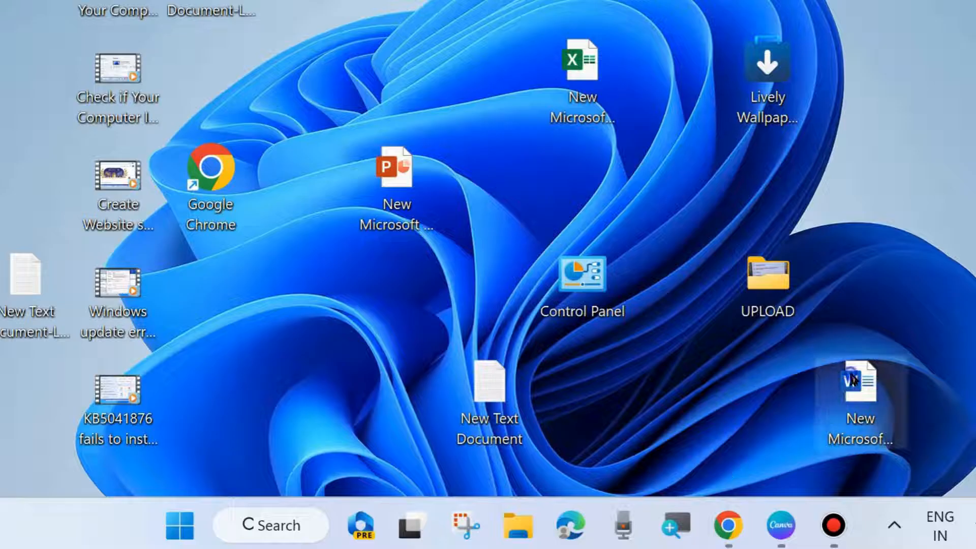
# Step: Reopen the desktop document and list Letters templates under File > New
pyautogui.doubleClick(860, 379)
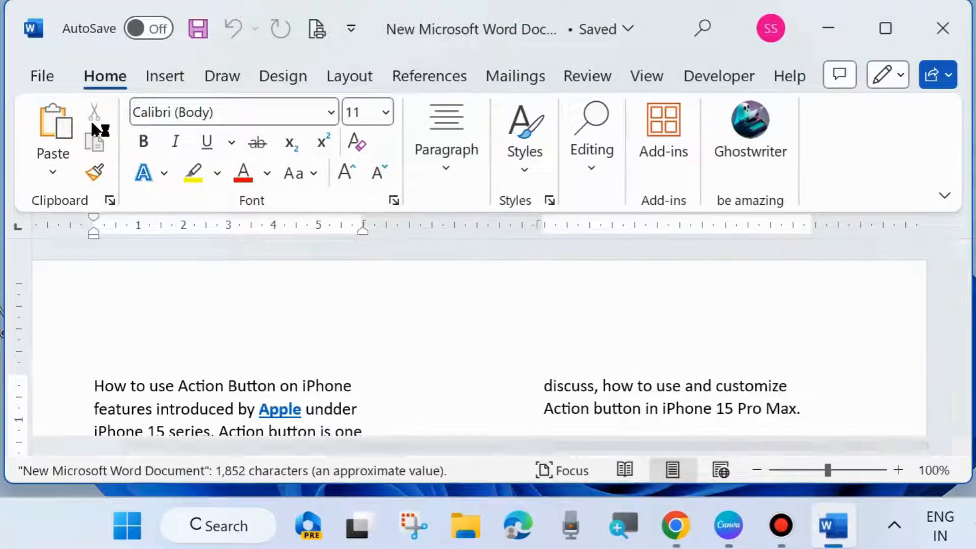
pyautogui.click(41, 75)
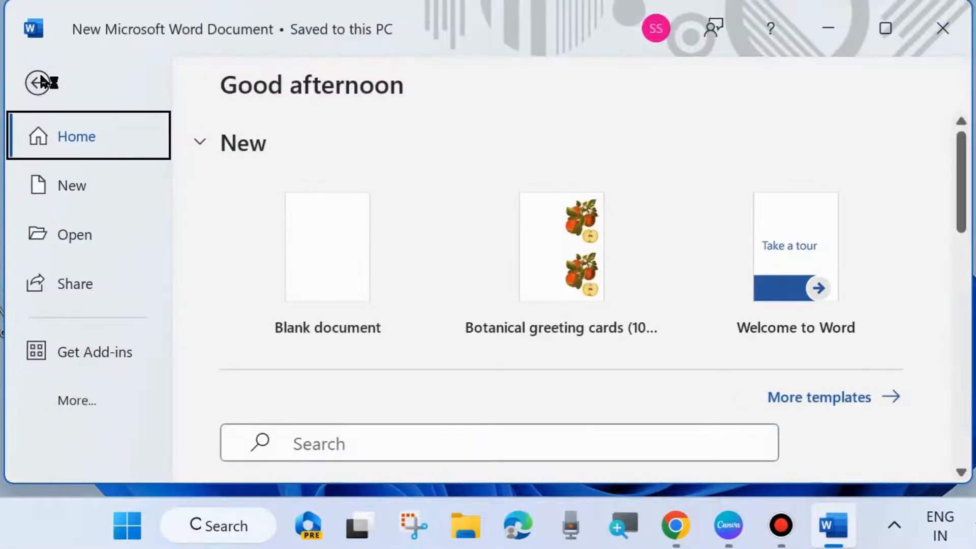
pyautogui.click(71, 185)
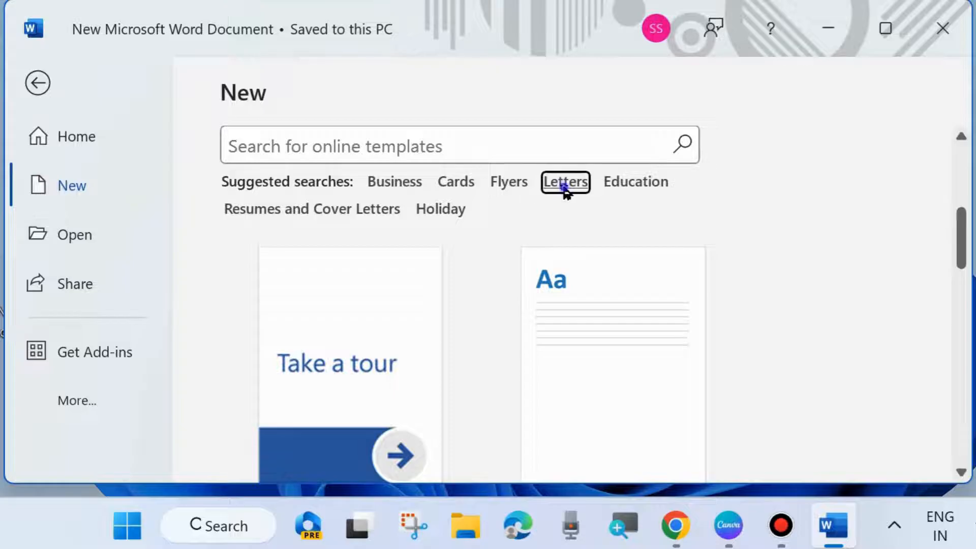
pyautogui.click(563, 181)
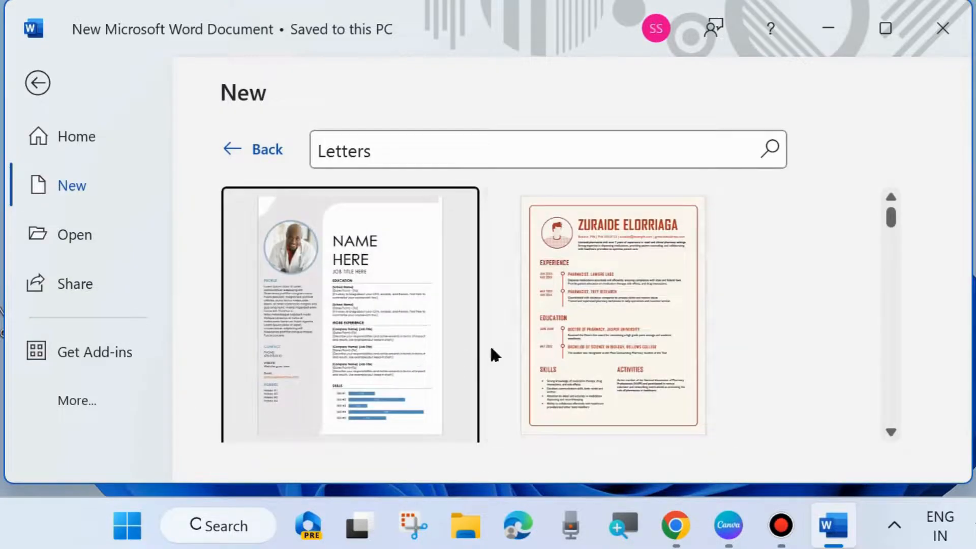
pyautogui.moveTo(613, 321)
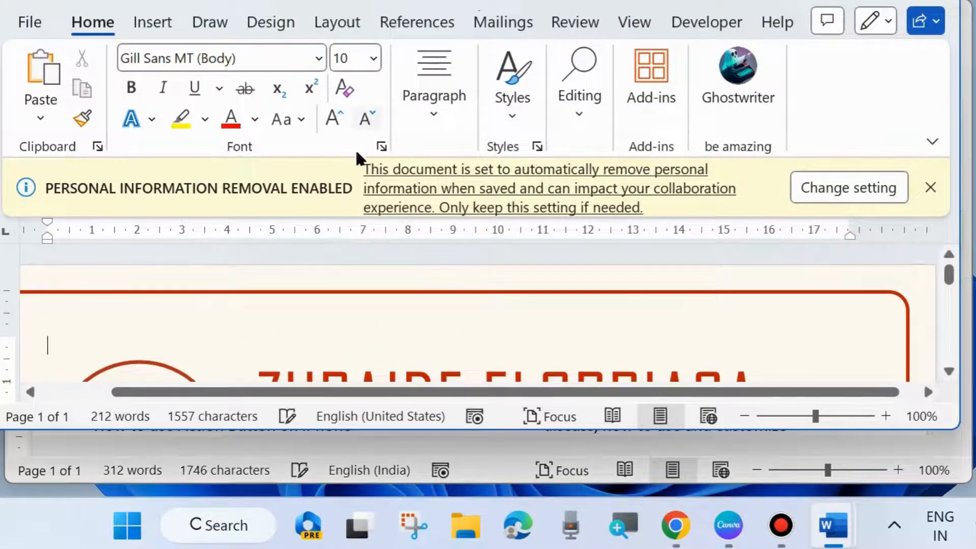
pyautogui.moveTo(566, 189)
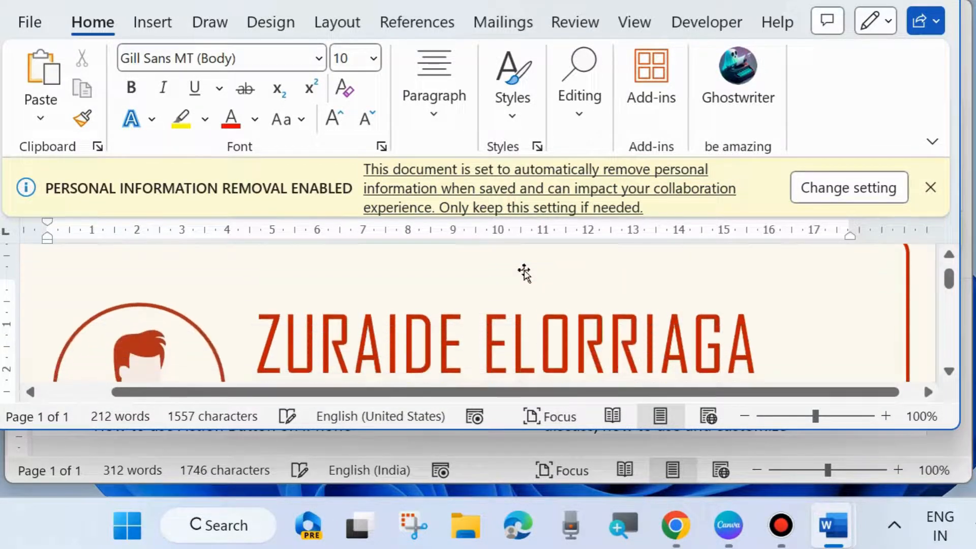
pyautogui.scroll(-3)
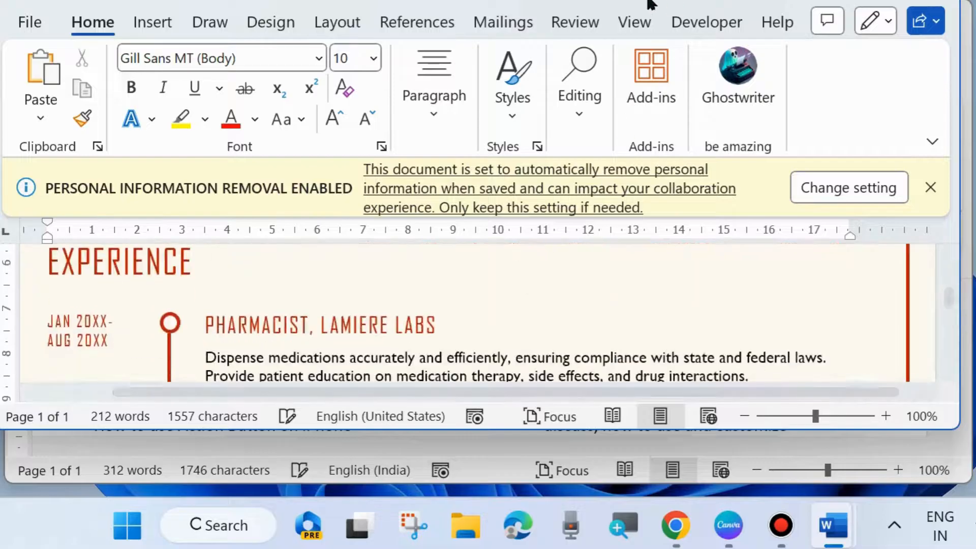